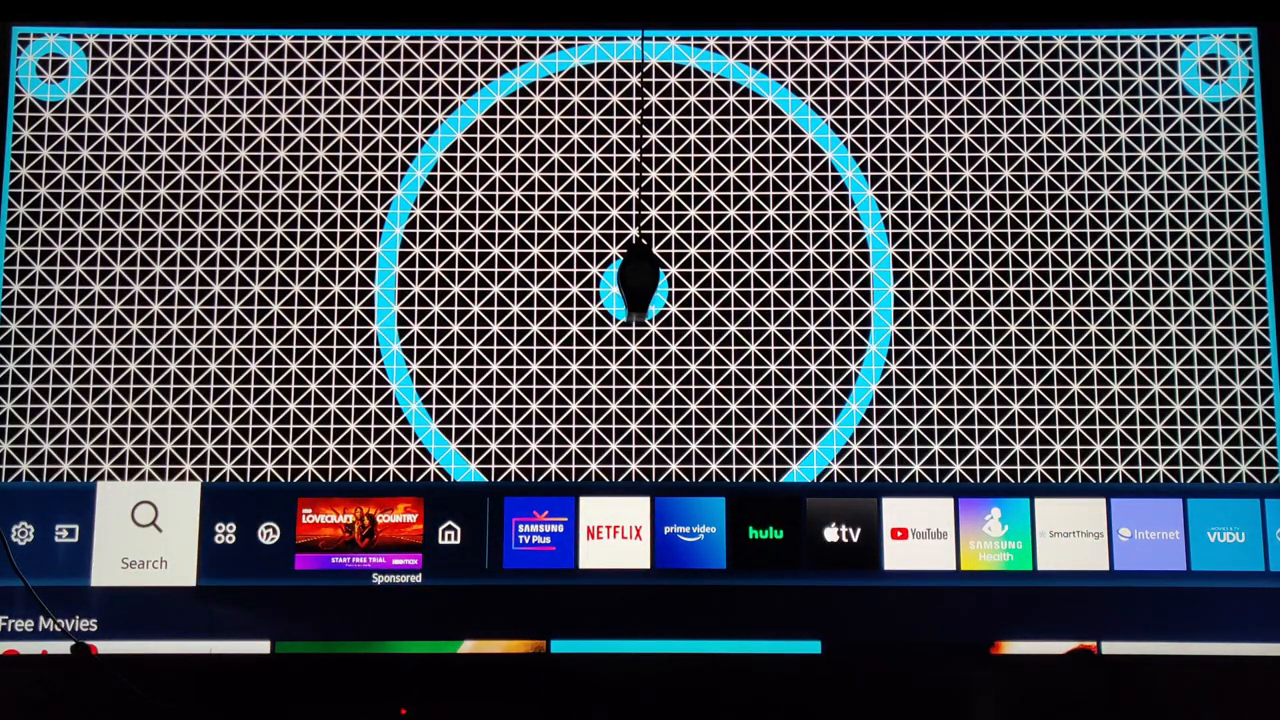
Bring up the quick settings and enter the full Settings menu at Picture (Movie mode).
{"action": "left_click", "coordinate": [24, 532]}
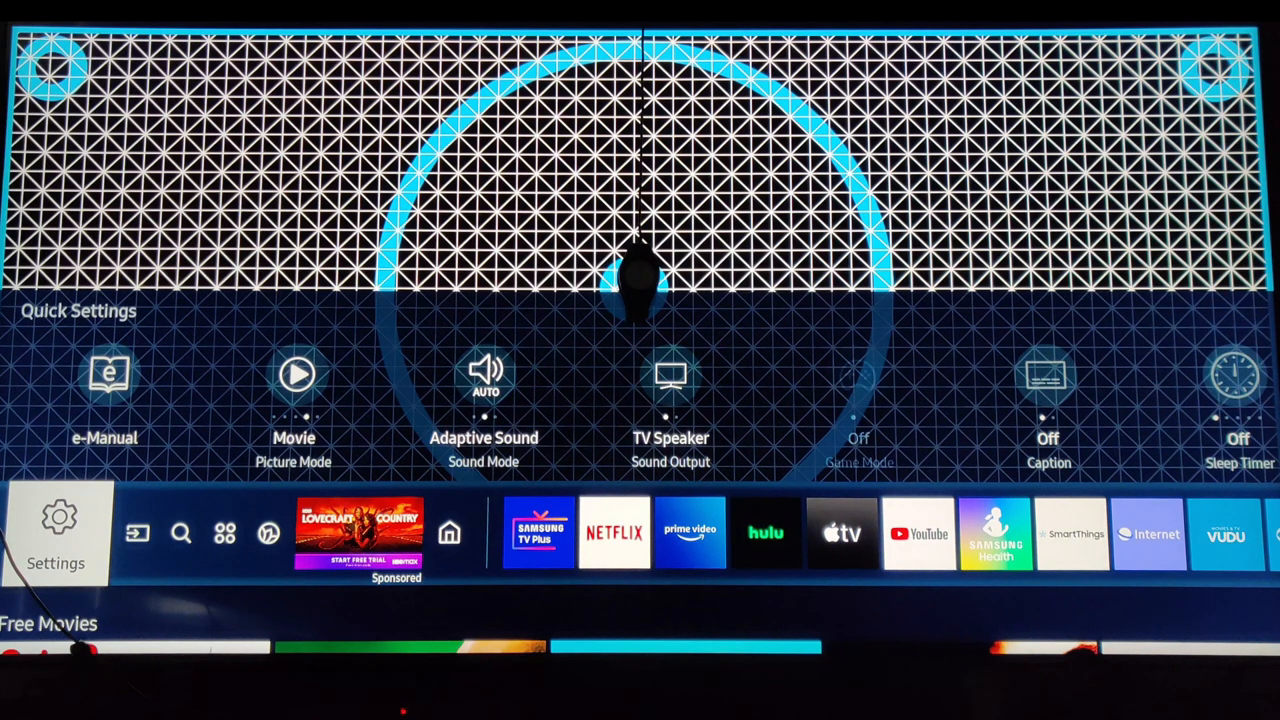
{"action": "left_click", "coordinate": [56, 536]}
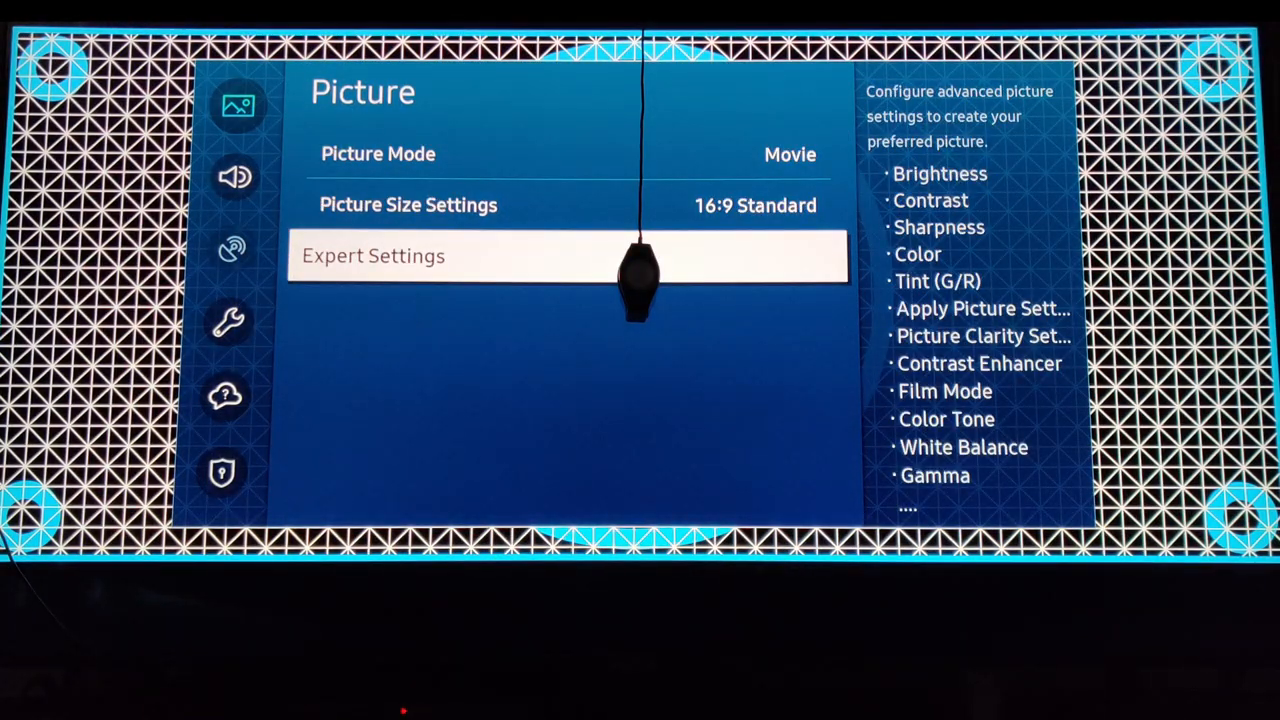
In Expert Settings keep Brightness 20, Contrast 39, Color 25, Tint 0 and nudge Sharpness back to 4.
{"action": "left_click", "coordinate": [372, 256]}
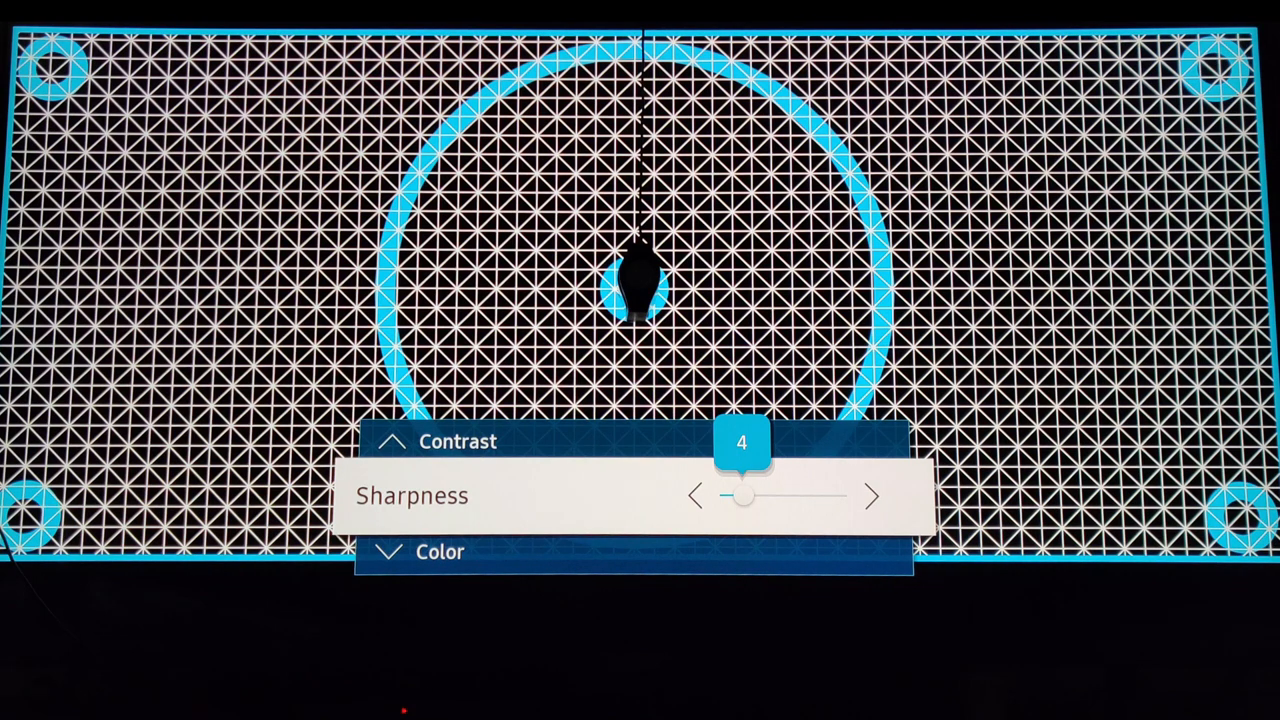
{"action": "left_click", "coordinate": [694, 496]}
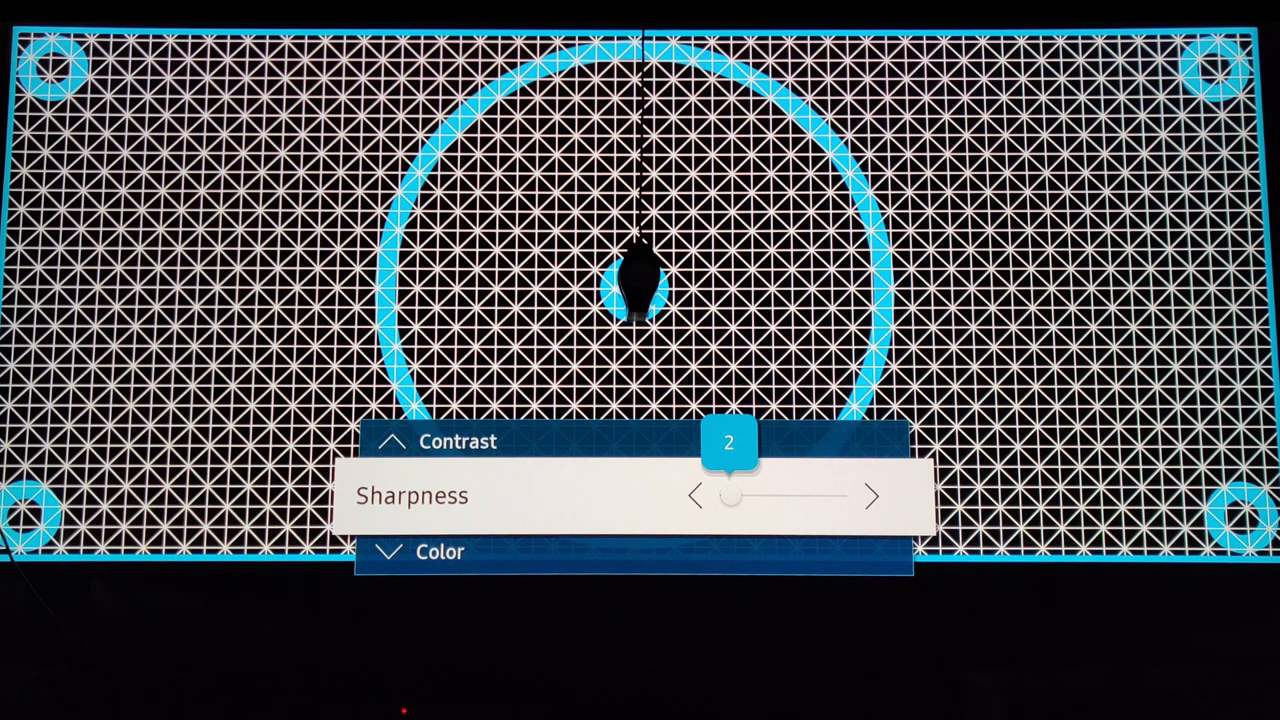
{"action": "left_click", "coordinate": [872, 496]}
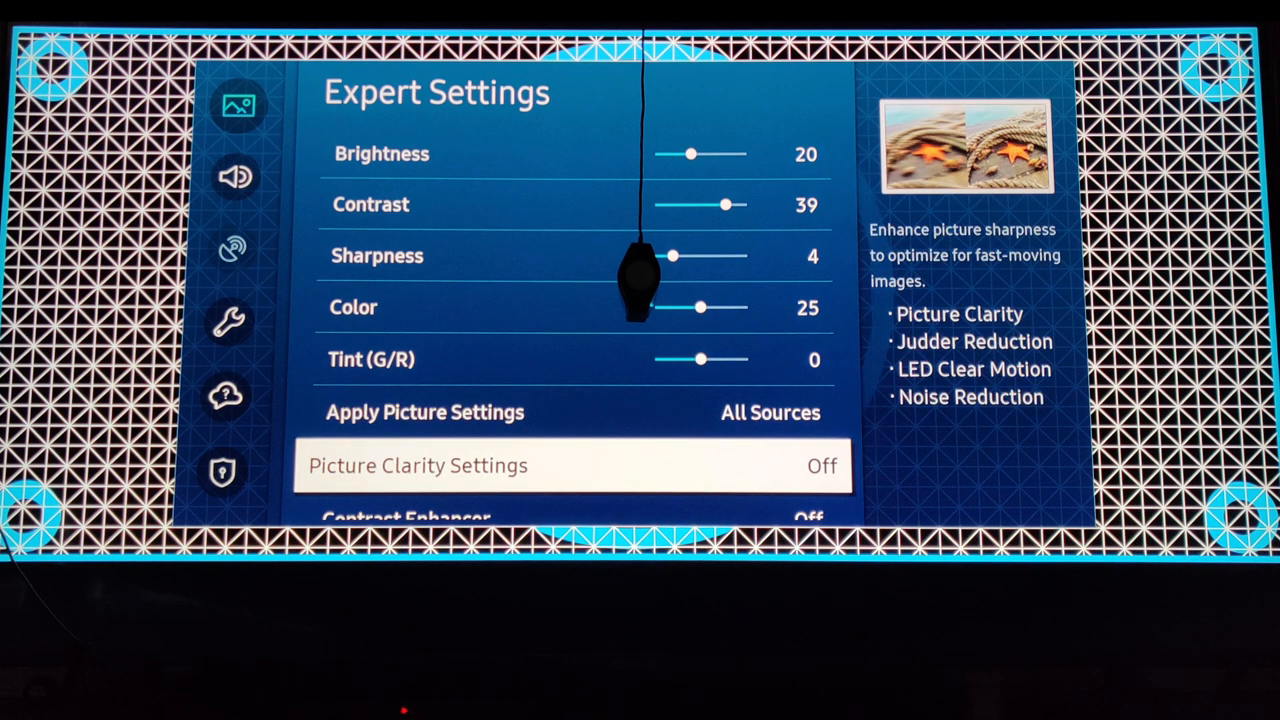
Scroll past Color Tone Warm2 and Gamma BT.1886 to the 20 Point white balance at Interval 25%.
{"action": "scroll", "scroll_direction": "down", "scroll_amount": 3}
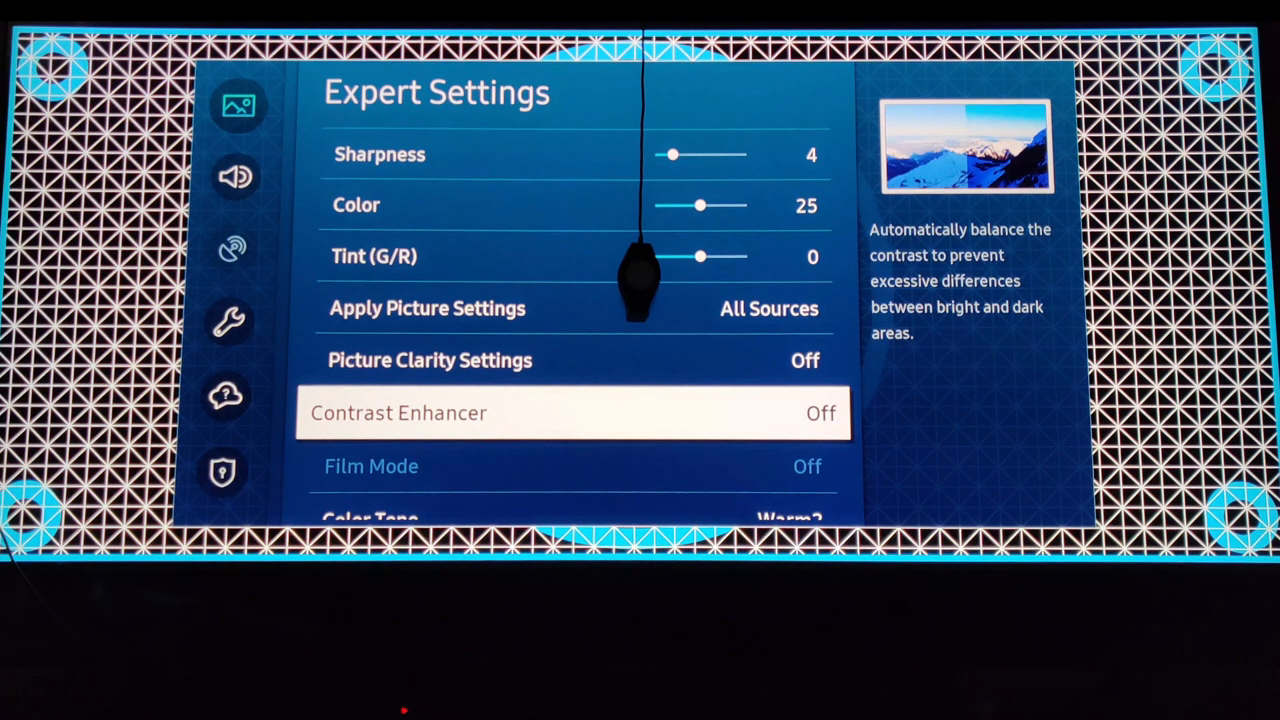
{"action": "key", "text": "Down"}
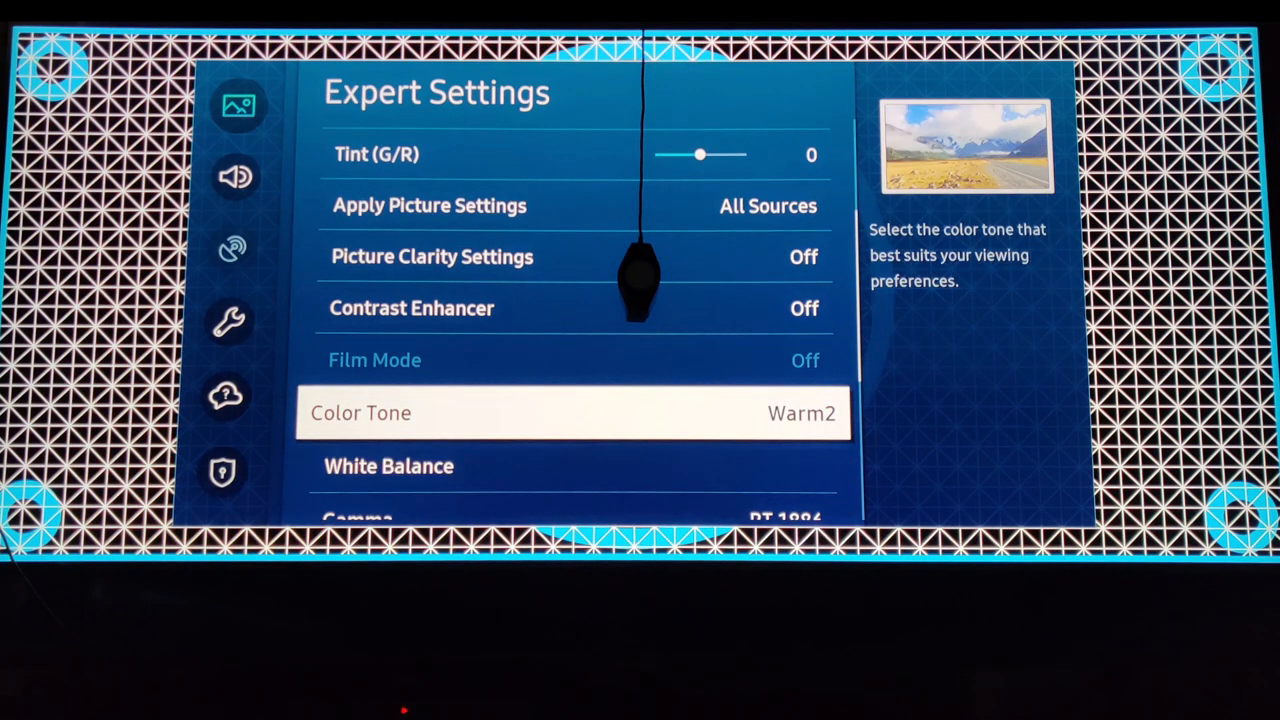
{"action": "key", "text": "Down"}
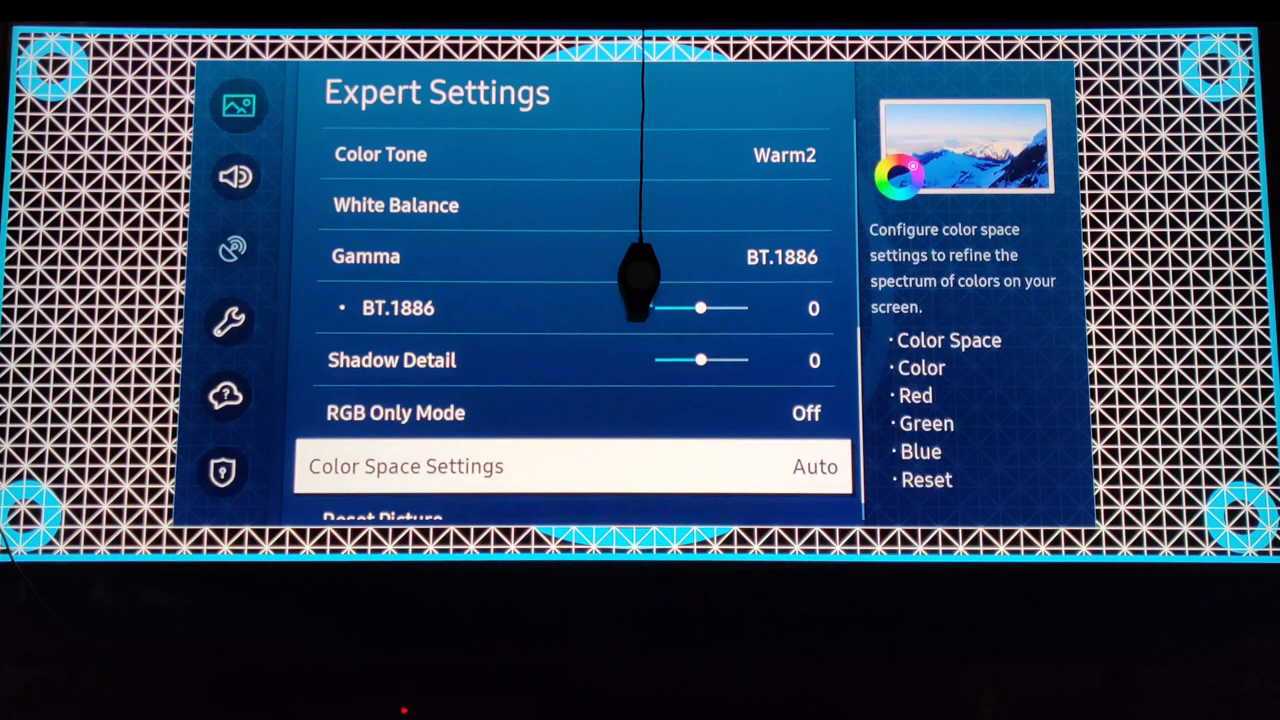
{"action": "scroll", "scroll_direction": "down", "scroll_amount": 3}
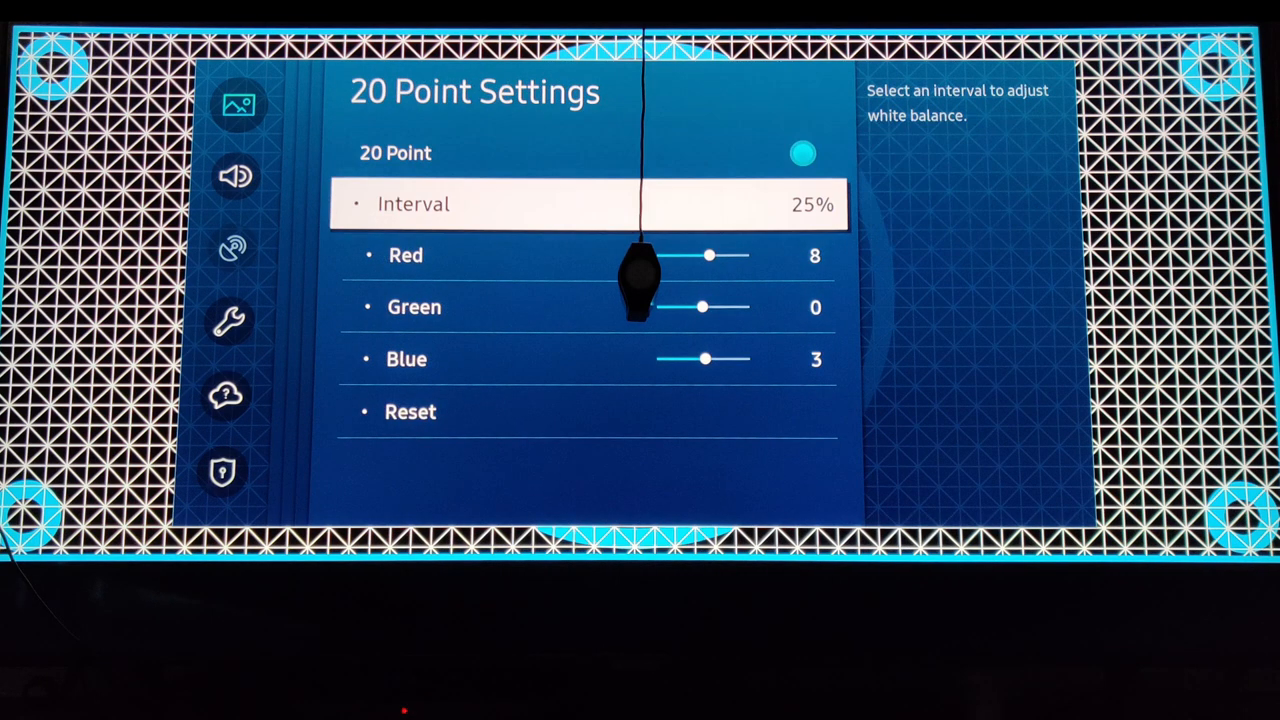
Check the 10% and 25% white balance intervals, then select the 30% interval.
{"action": "left_click", "coordinate": [414, 204]}
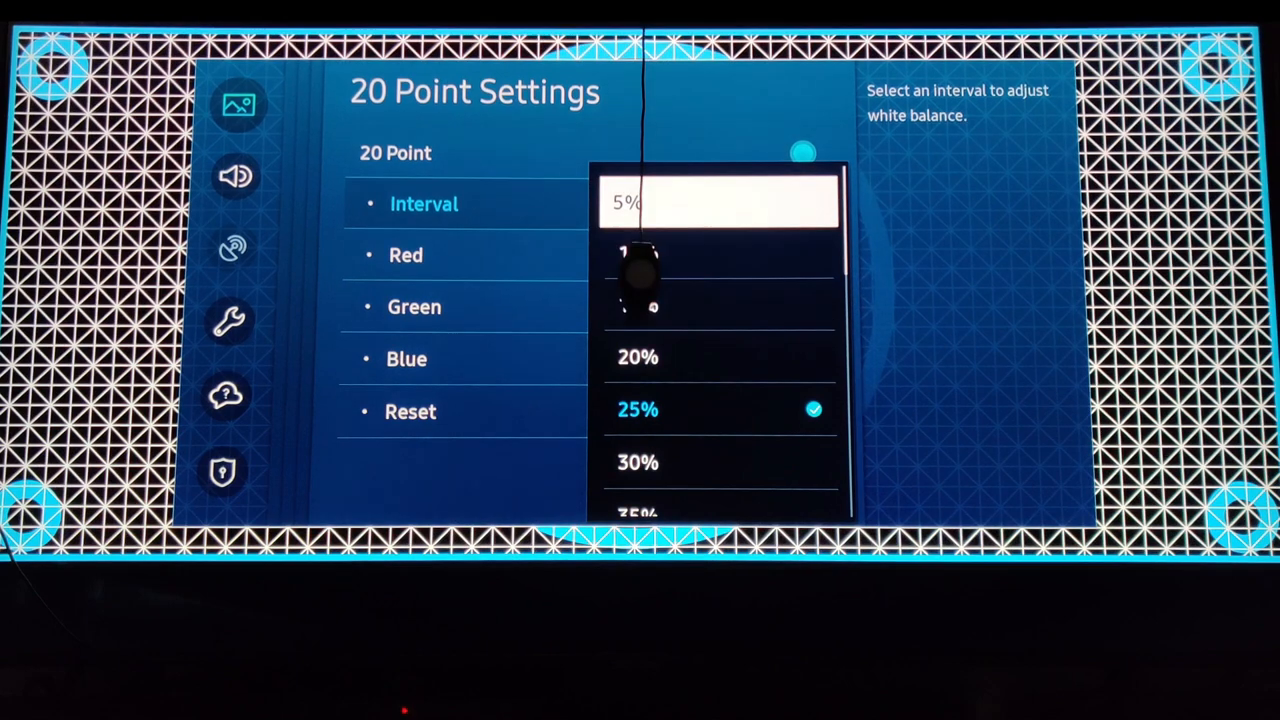
{"action": "left_click", "coordinate": [624, 204]}
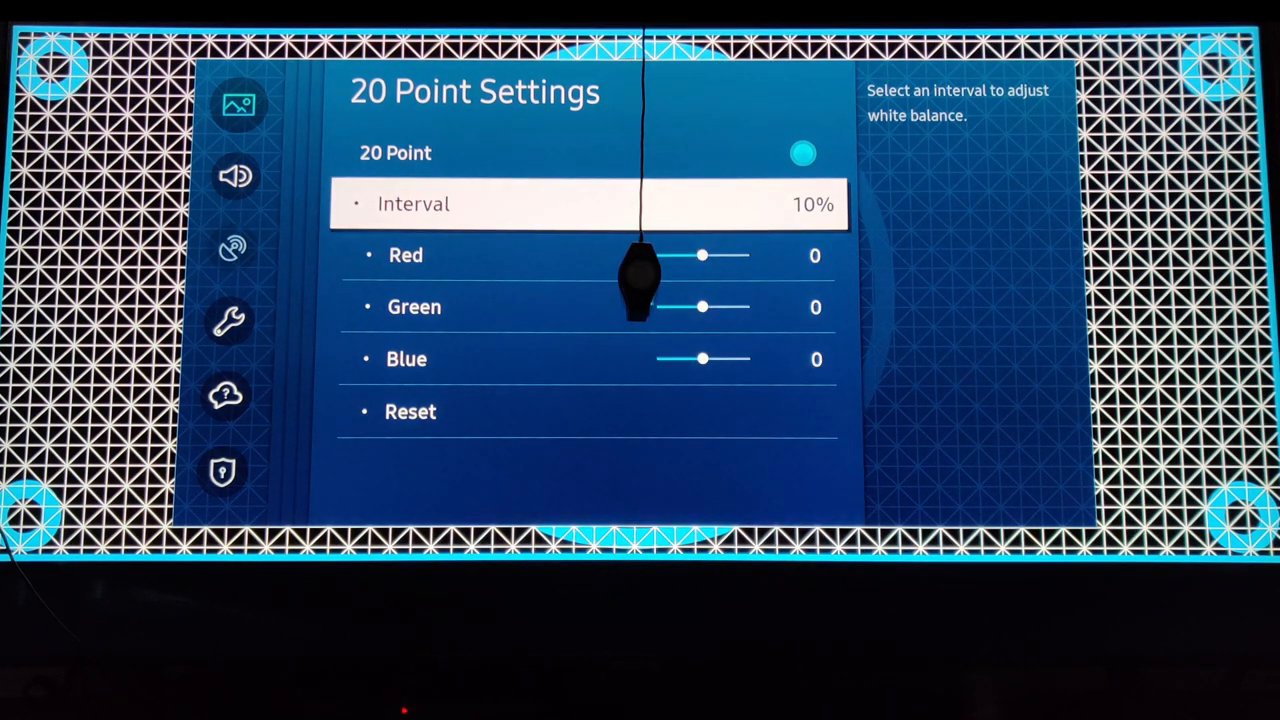
{"action": "left_click", "coordinate": [412, 204]}
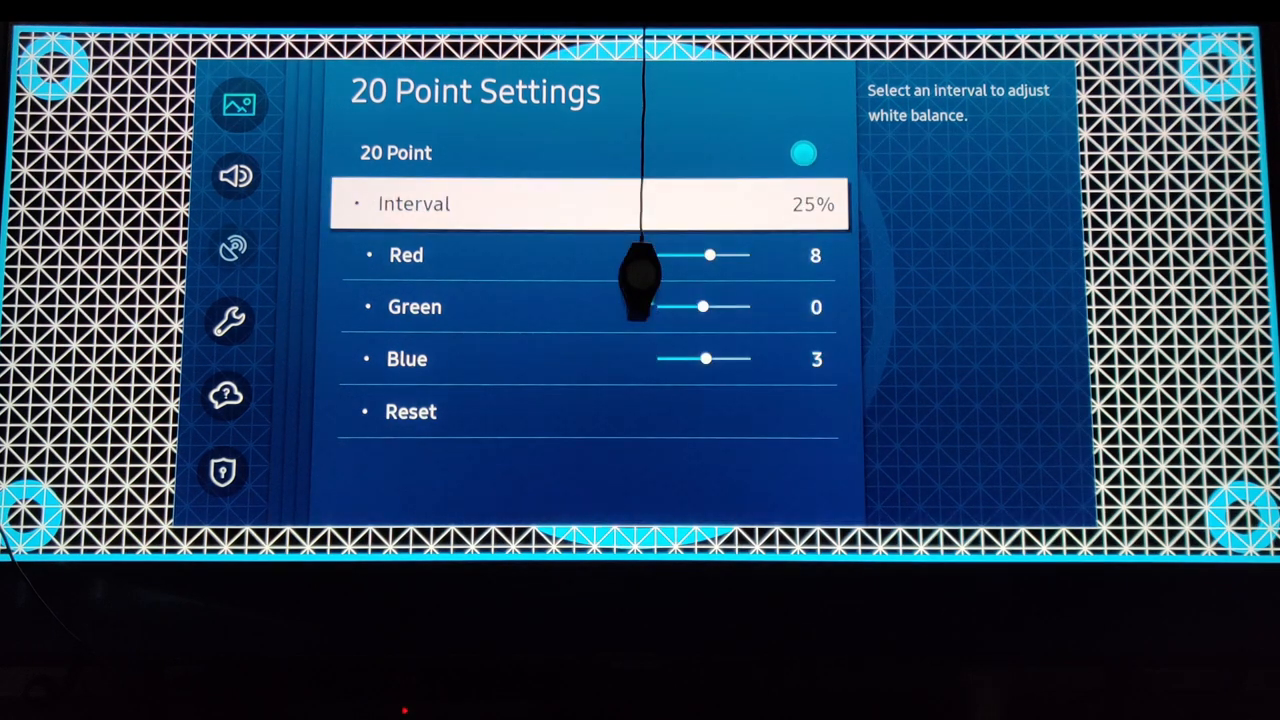
{"action": "key", "text": "Down"}
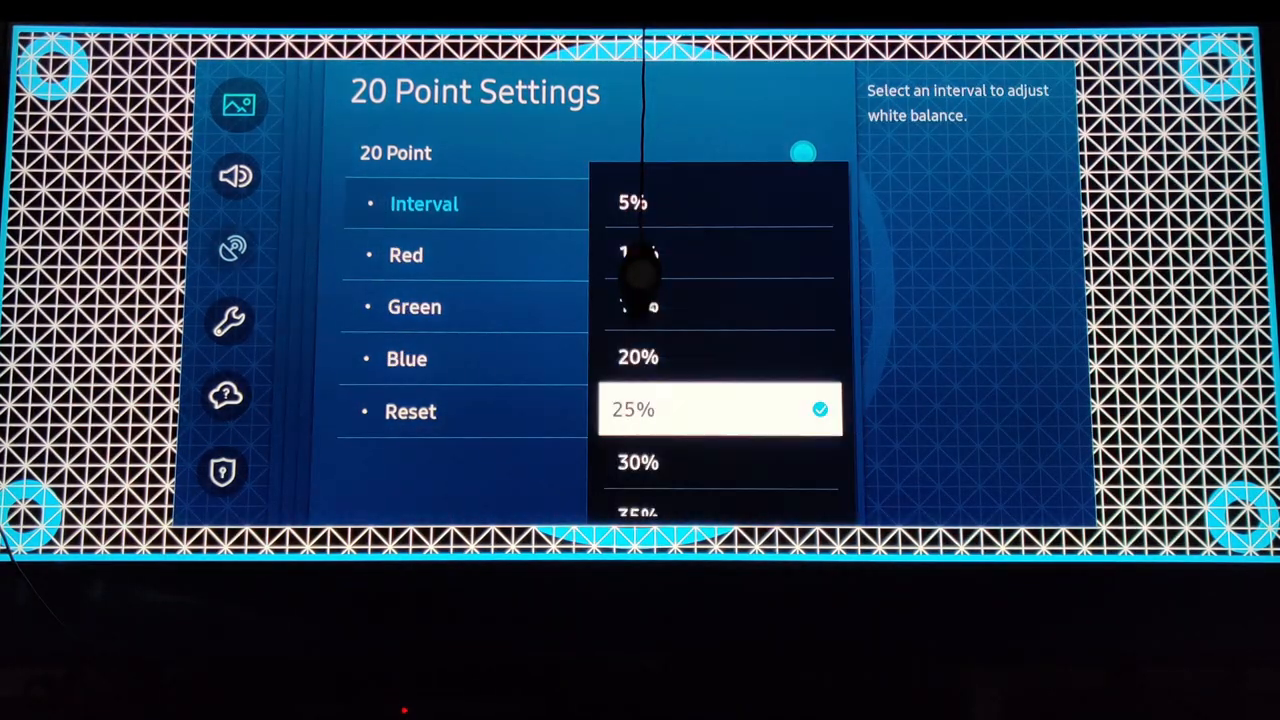
{"action": "left_click", "coordinate": [638, 462]}
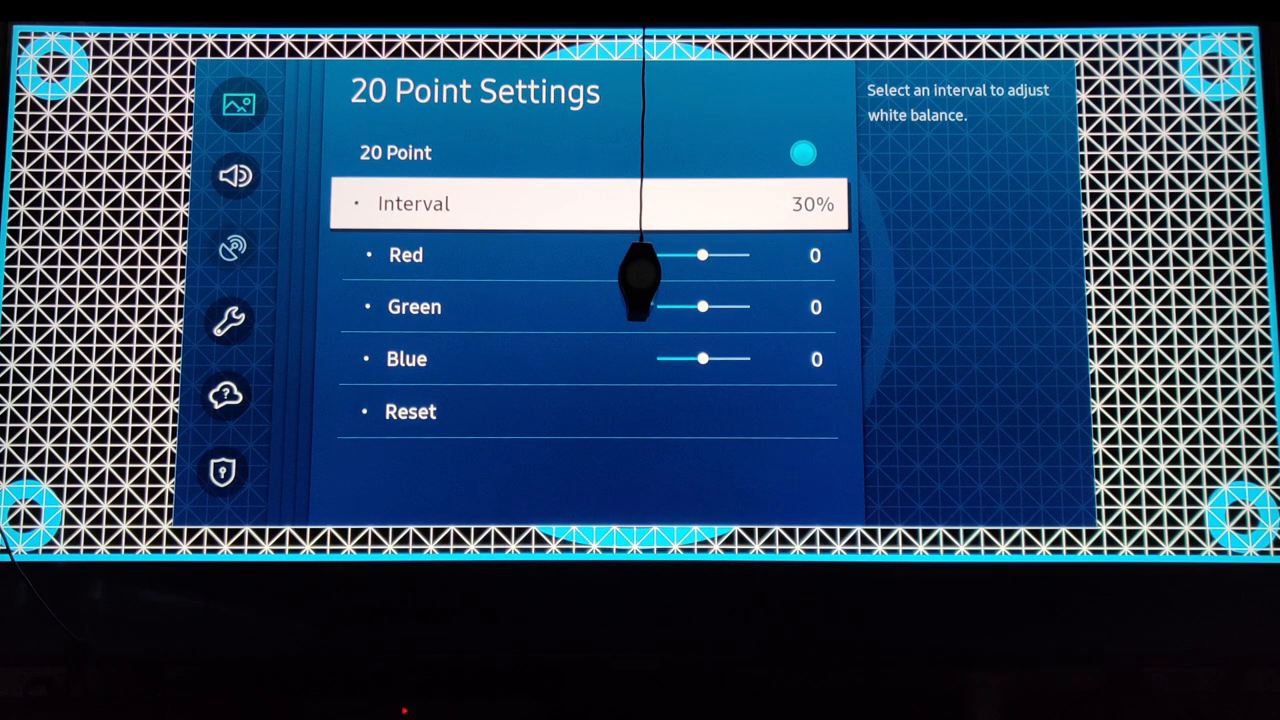
Step through the 35–55% intervals, giving 40% Red 5/Blue 4, 50% Red 5/Blue -5 and 55% Red 6/Blue -3.
{"action": "left_click", "coordinate": [588, 204]}
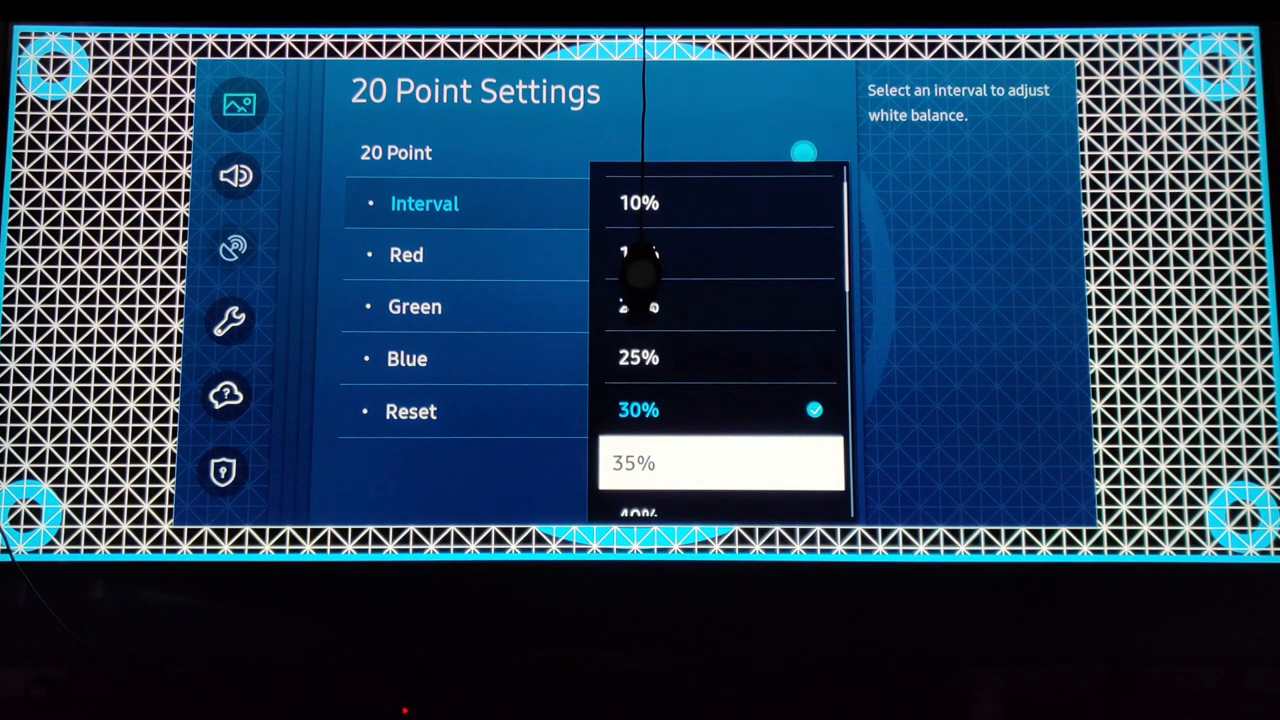
{"action": "left_click", "coordinate": [632, 464]}
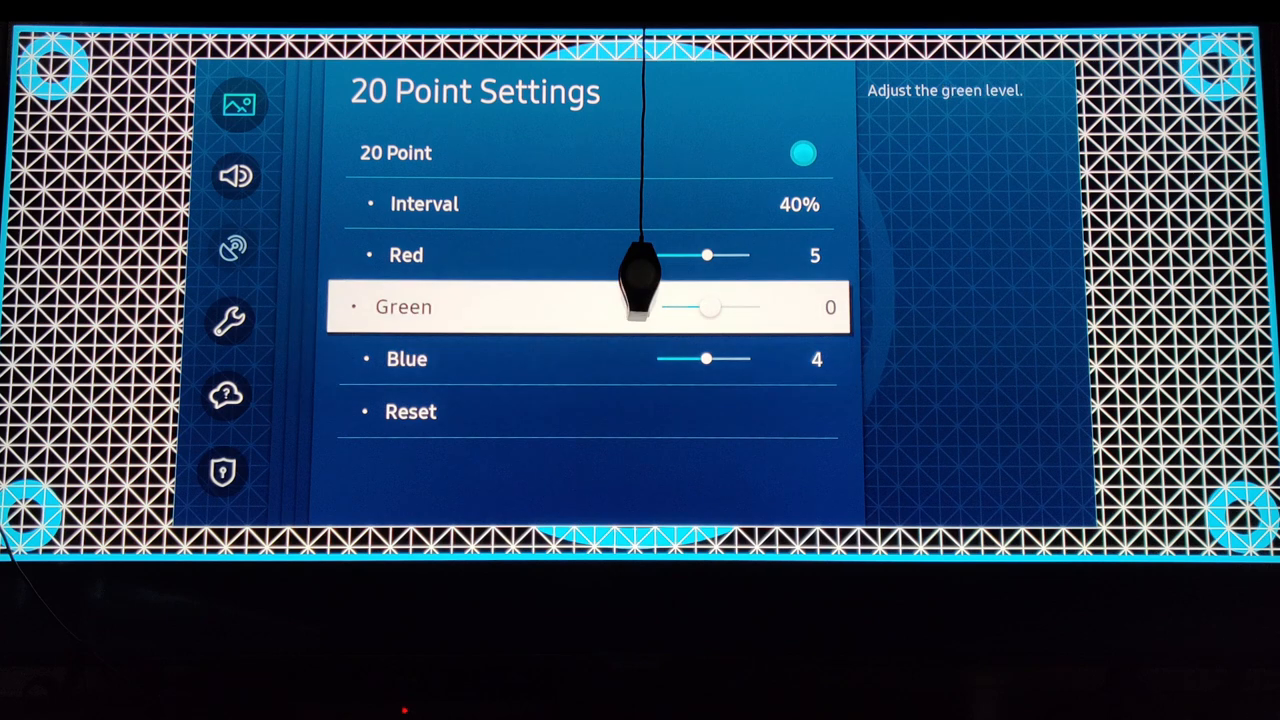
{"action": "left_click", "coordinate": [424, 204]}
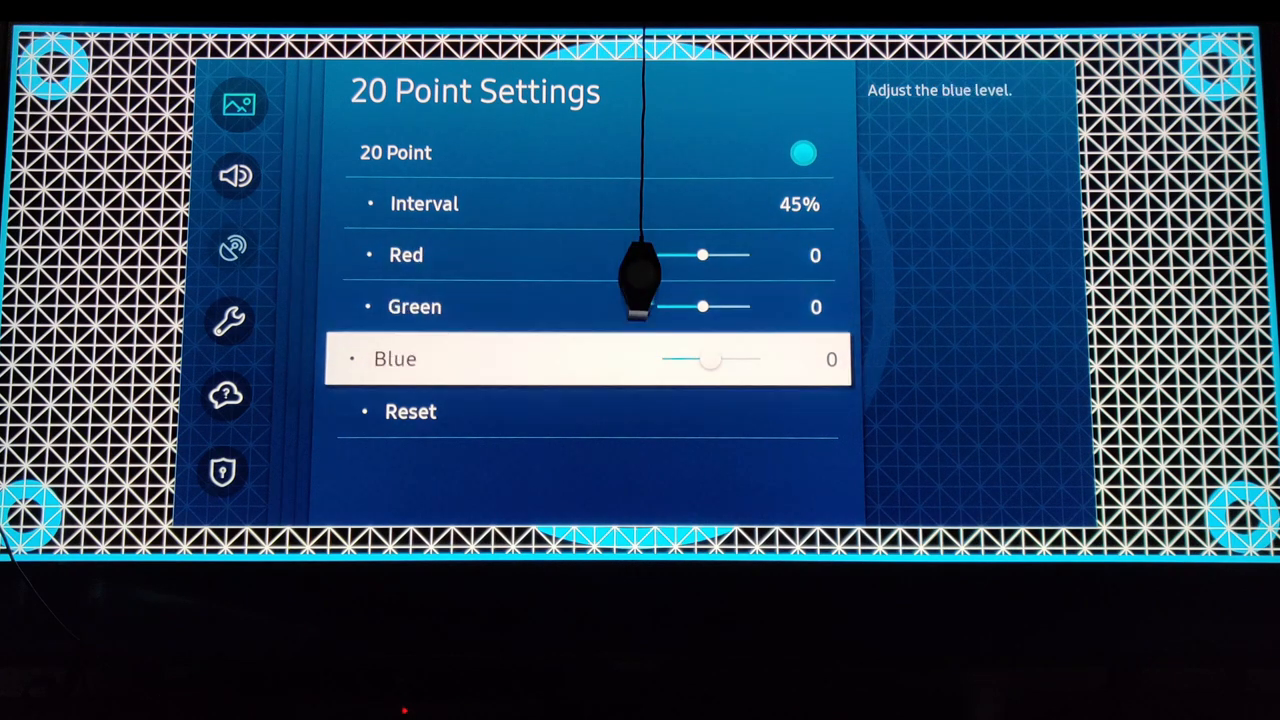
{"action": "left_click", "coordinate": [424, 204]}
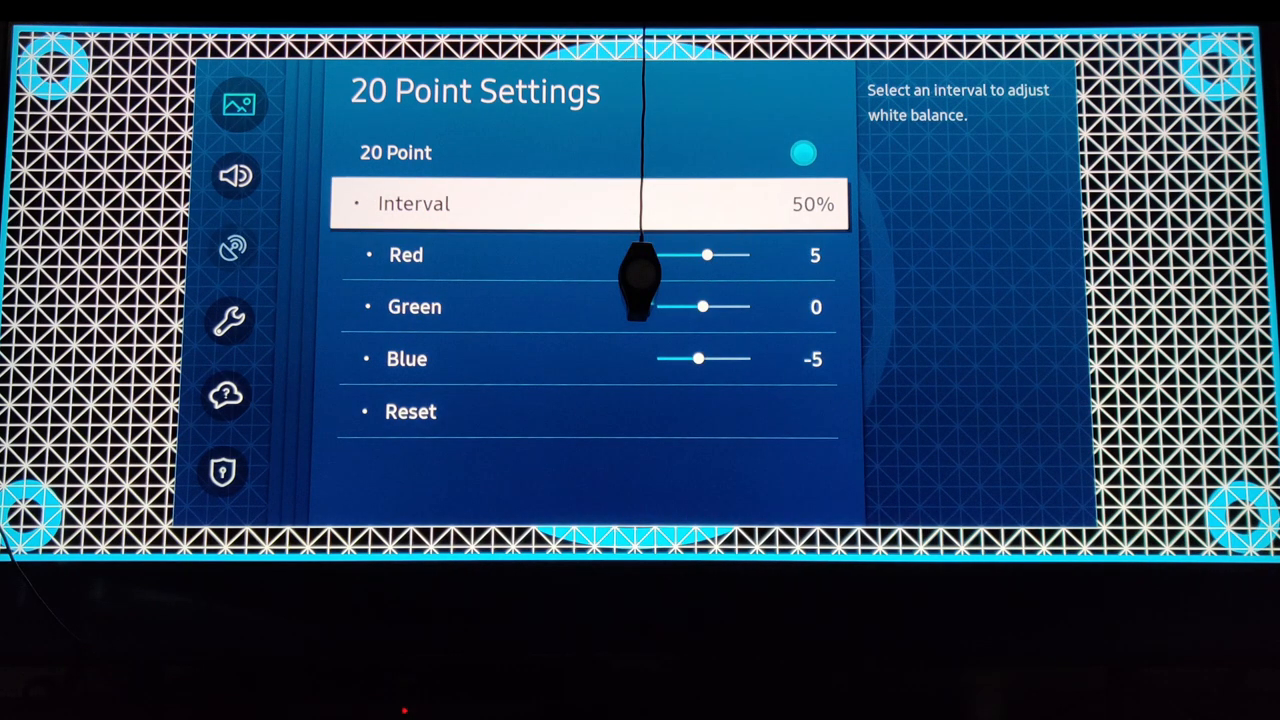
{"action": "key", "text": "Down"}
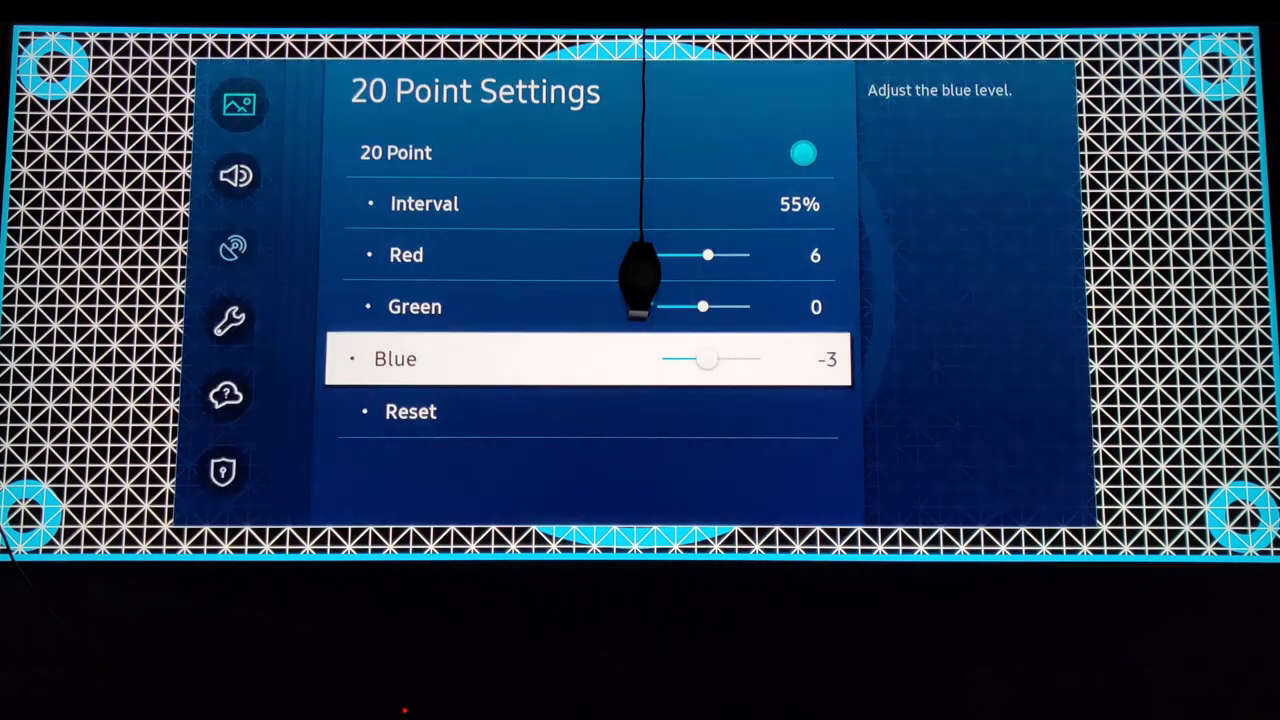
{"action": "key", "text": "up"}
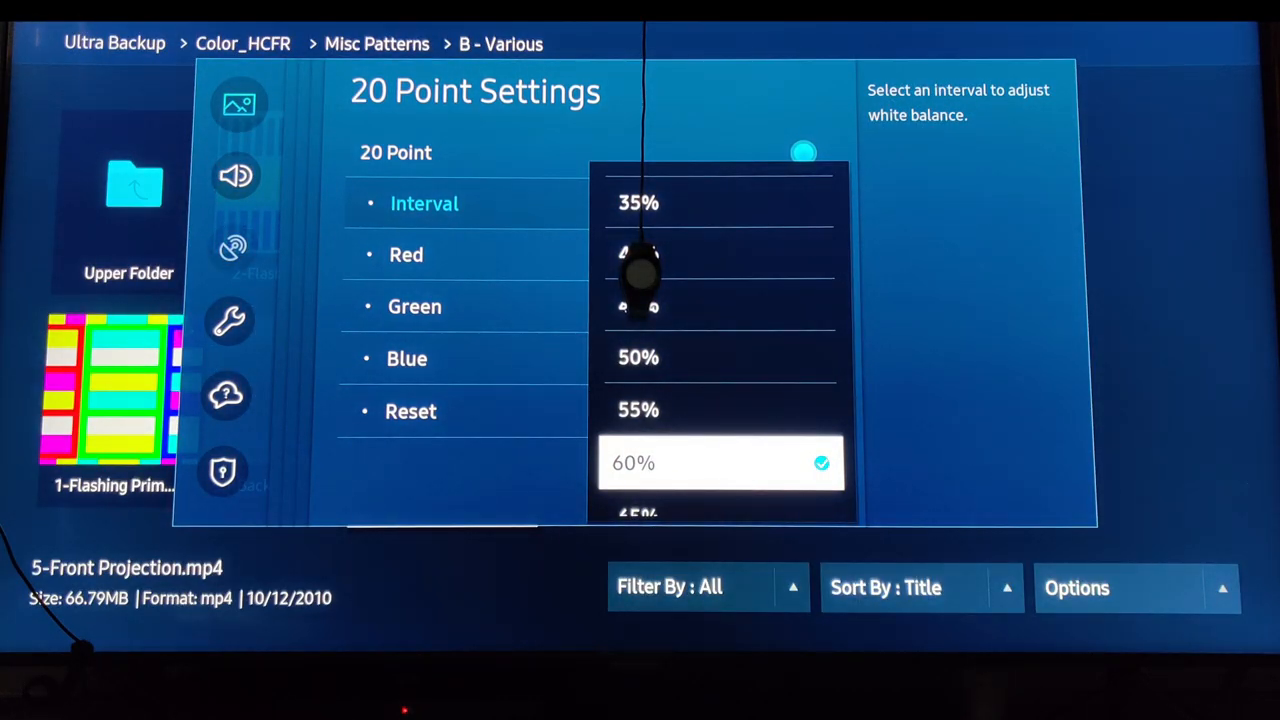
Work through the 70–80% intervals, setting Red to 1 at 75%.
{"action": "scroll", "scroll_direction": "down", "scroll_amount": 3}
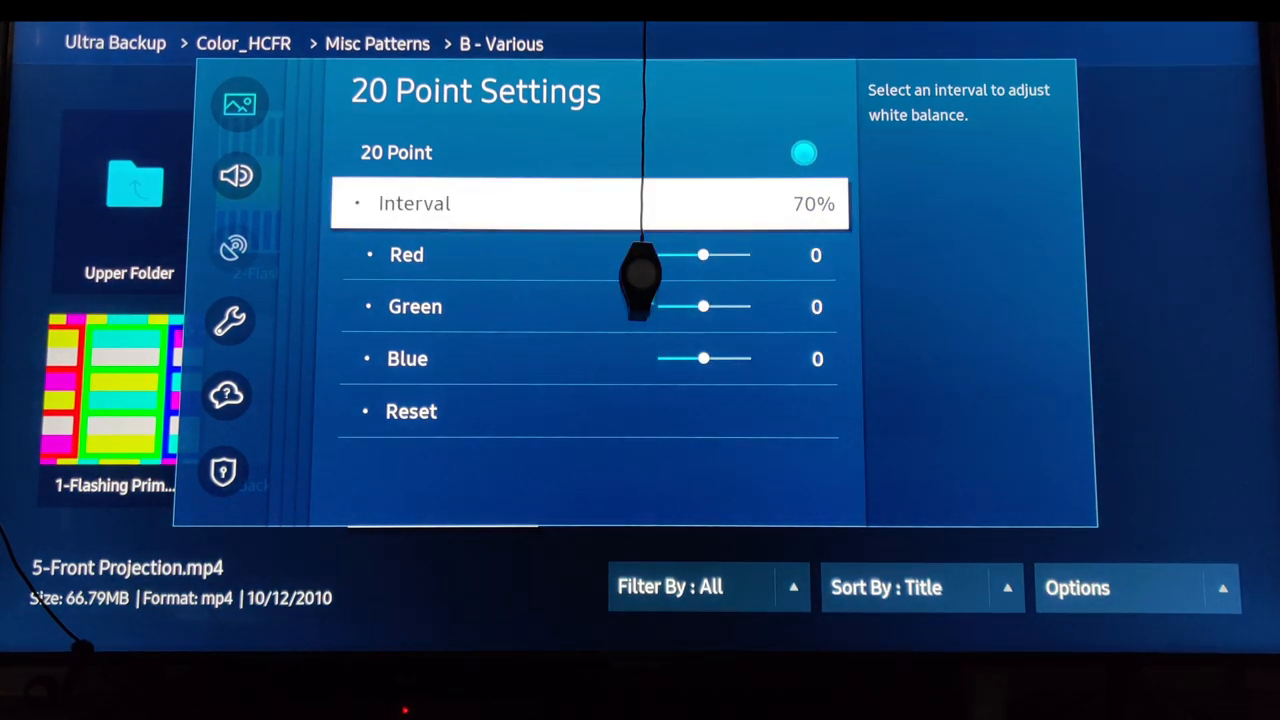
{"action": "key", "text": "Down"}
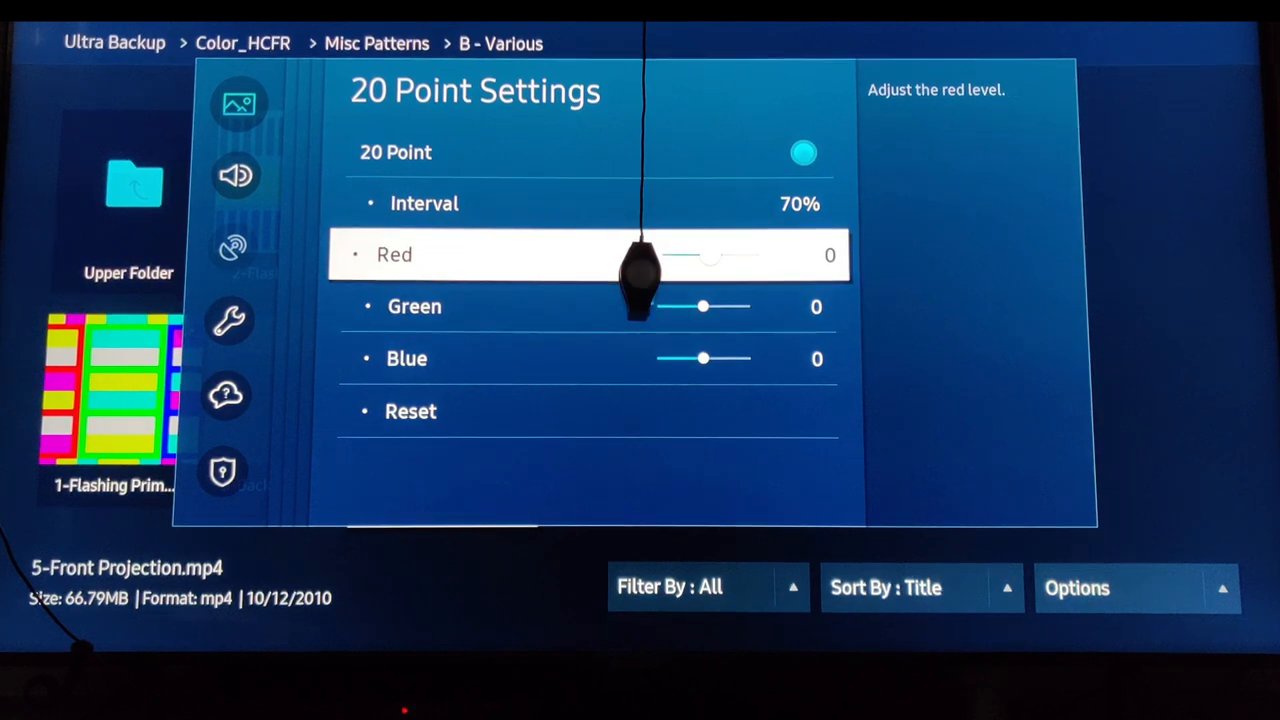
{"action": "left_click", "coordinate": [424, 204]}
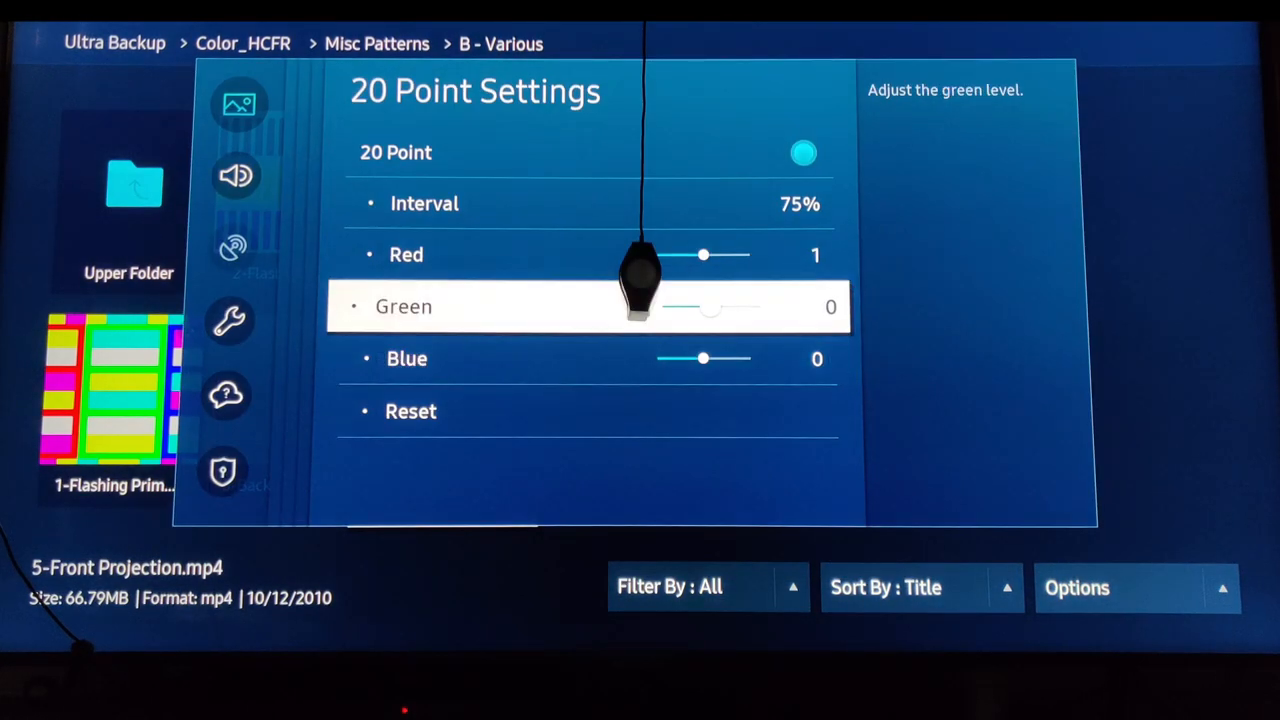
{"action": "left_click", "coordinate": [424, 204]}
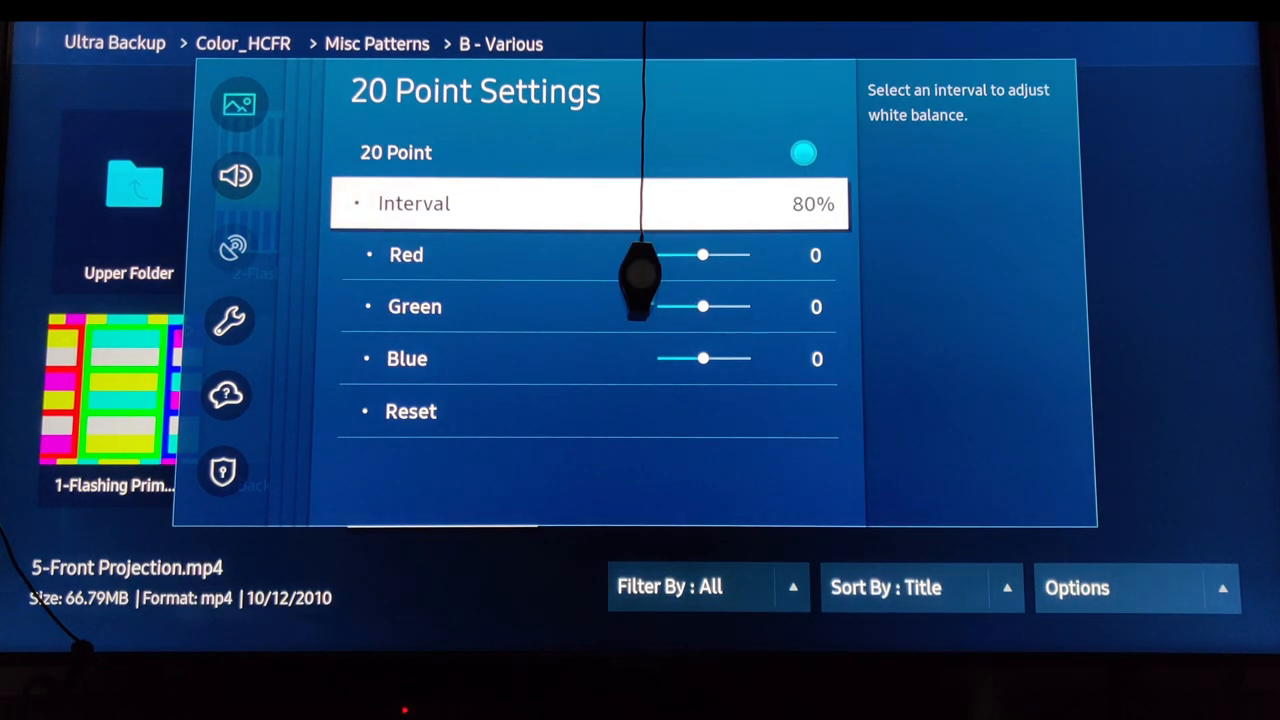
Advance through the 85%, 90% and 95% intervals and finish at 100%.
{"action": "key", "text": "Right"}
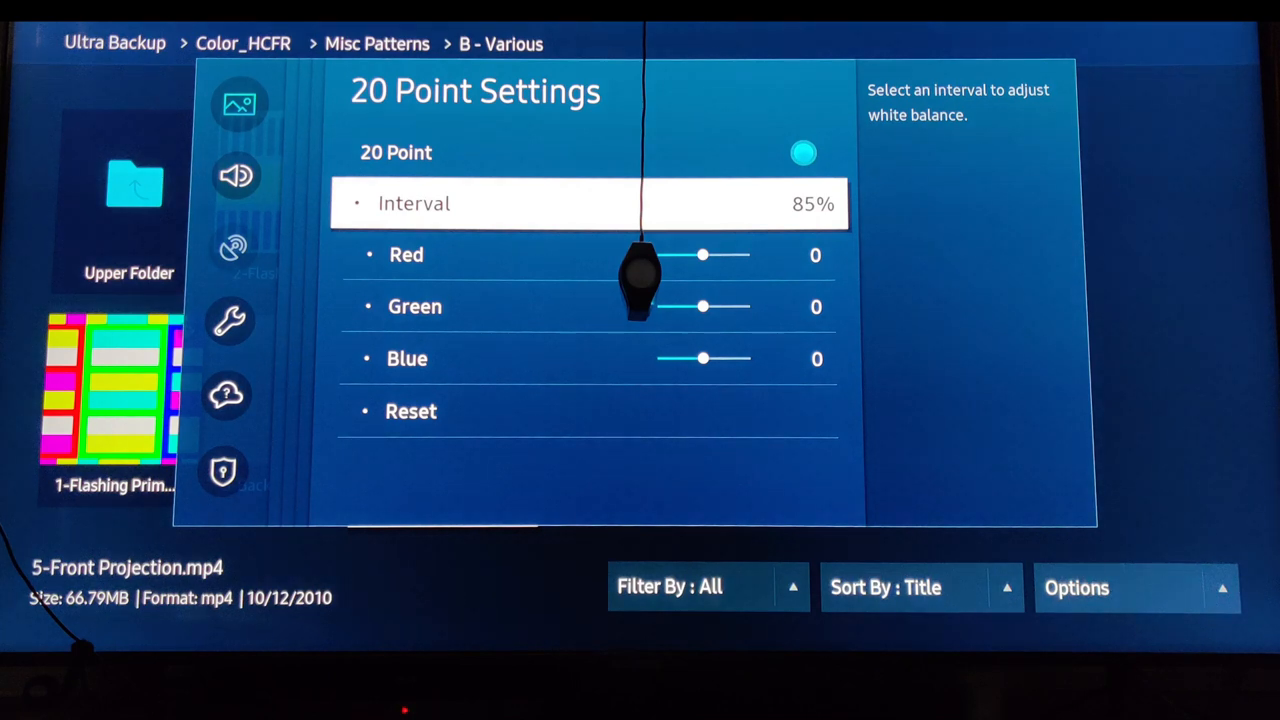
{"action": "key", "text": "Down"}
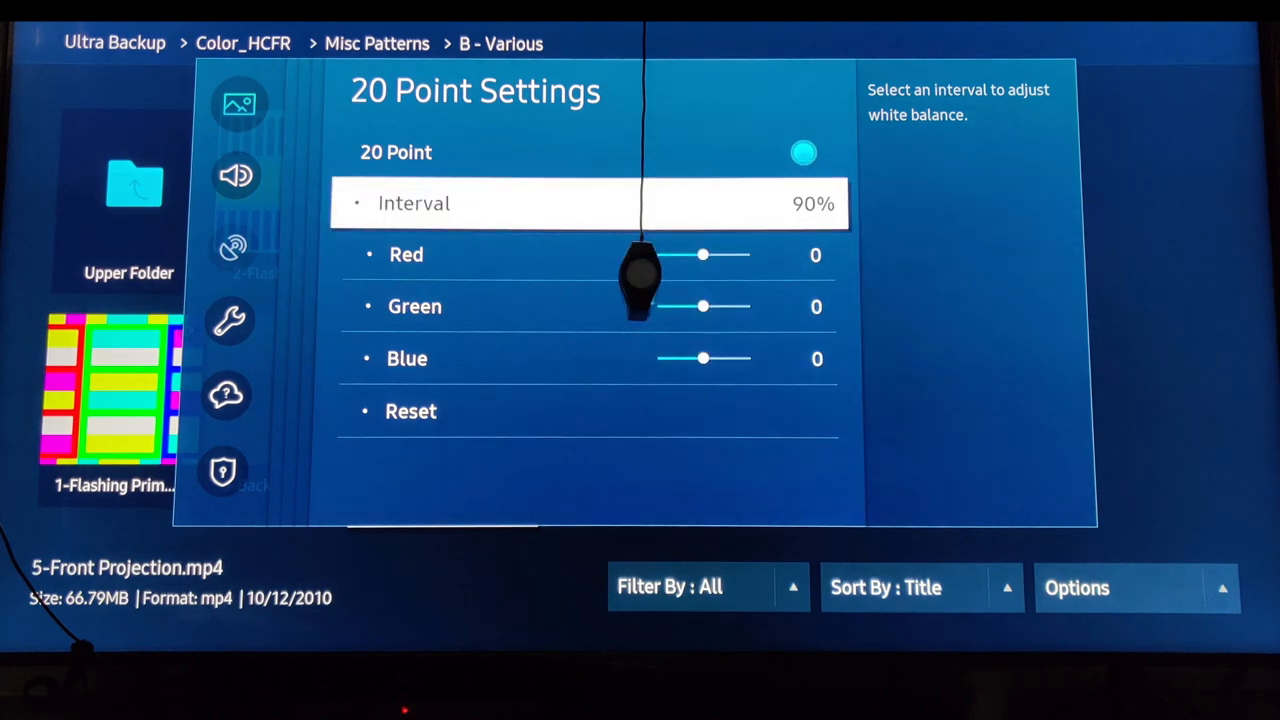
{"action": "key", "text": "Down"}
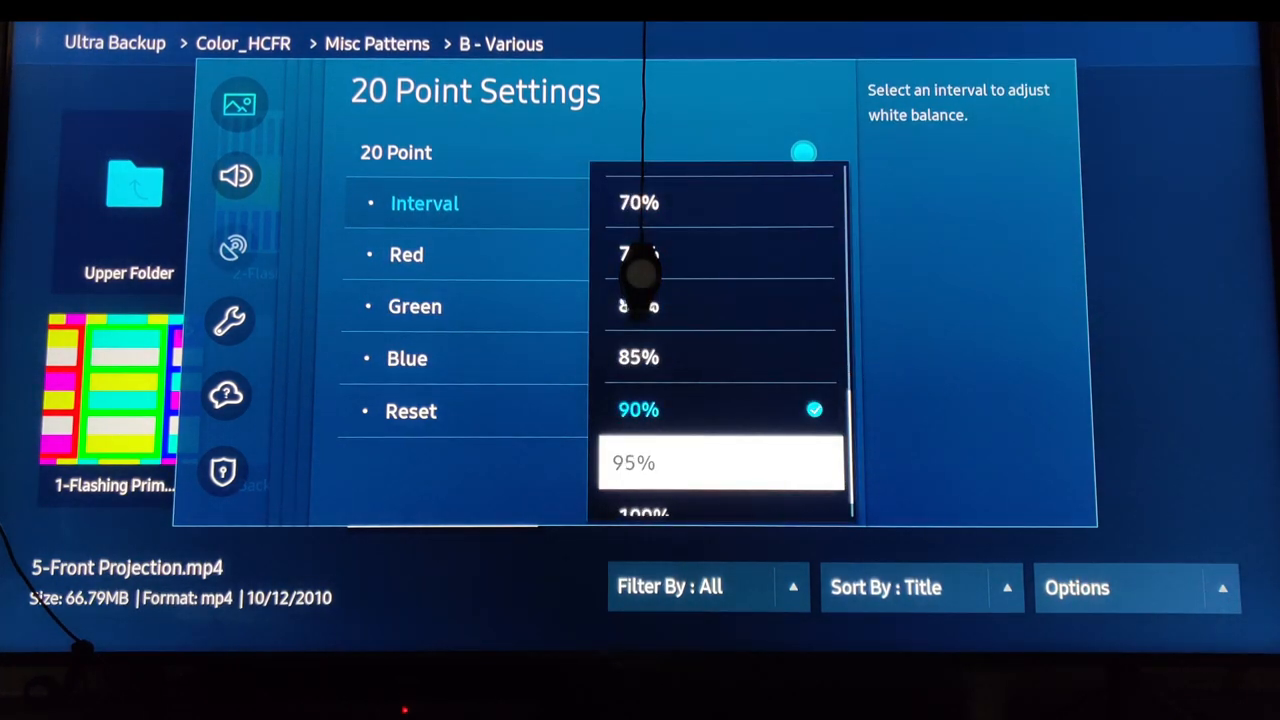
{"action": "left_click", "coordinate": [720, 462]}
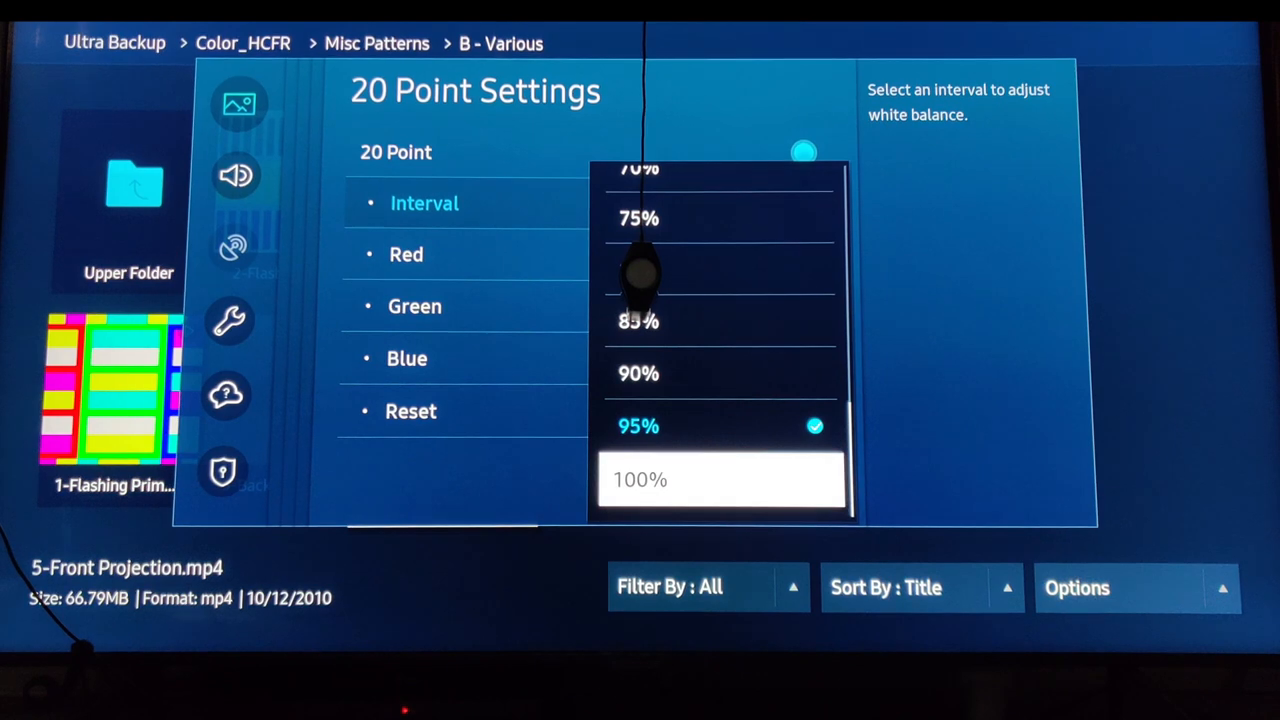
{"action": "left_click", "coordinate": [640, 480]}
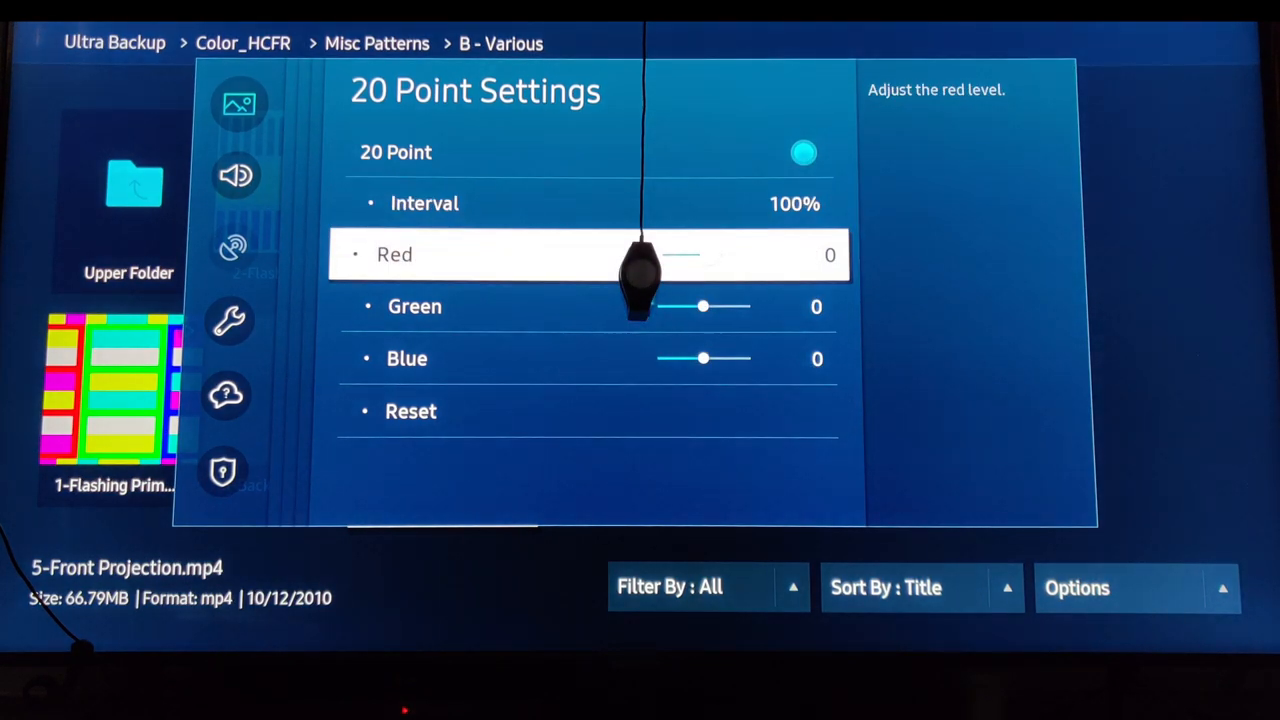